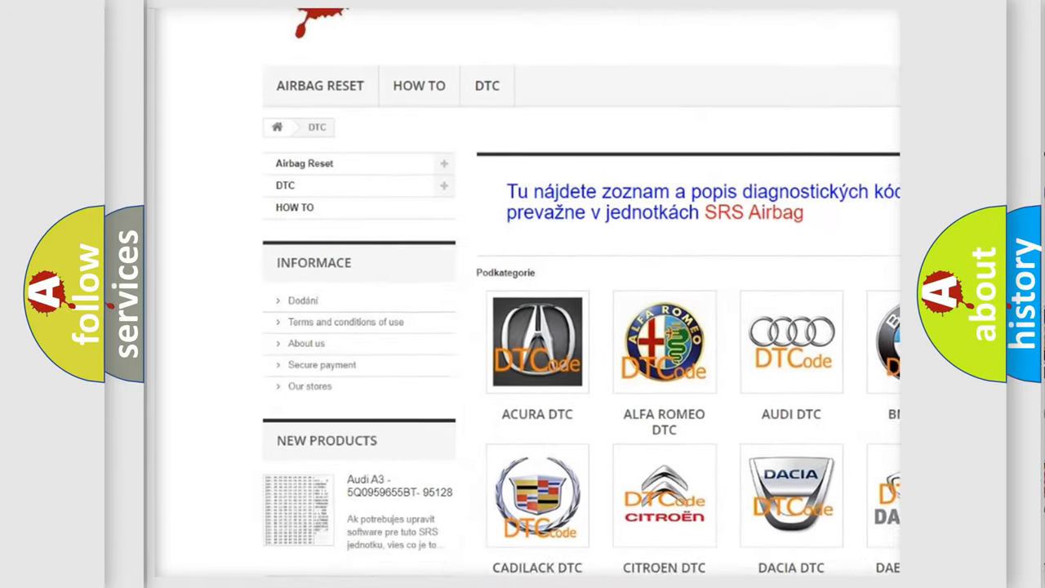
pyautogui.scroll(-3)
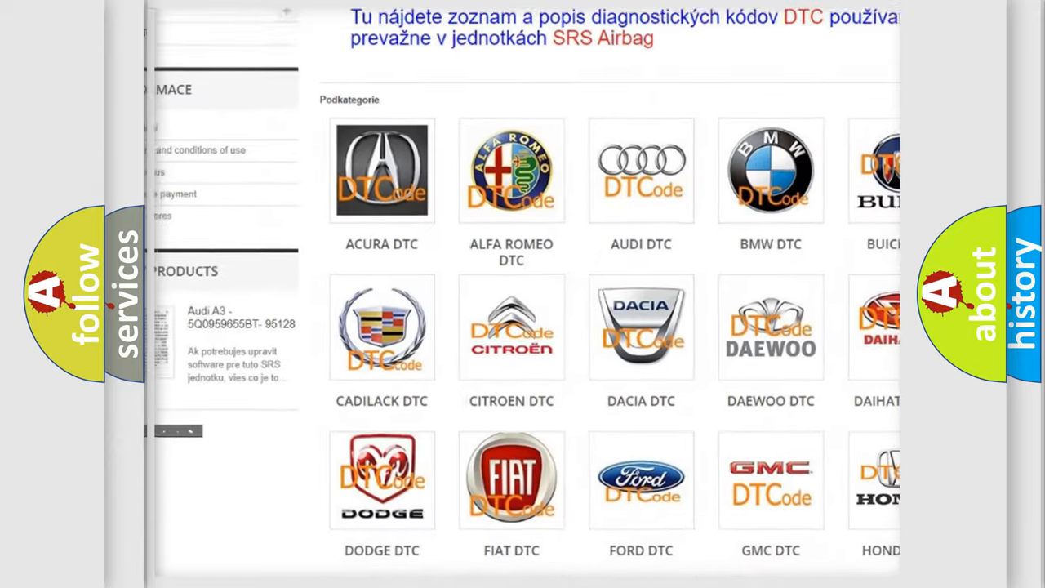